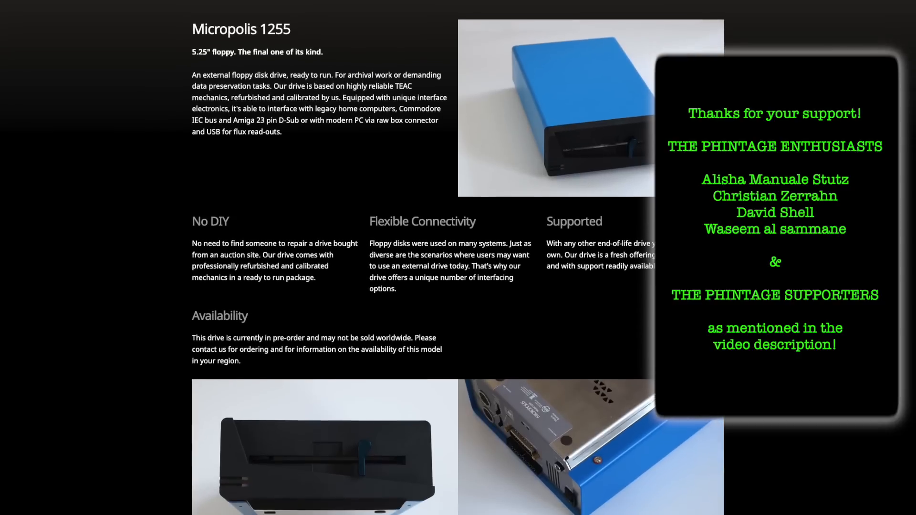
Run the controller routine at C800:5 from debug and dismiss the 'No drive attached' message
{"action": "scroll", "scroll_direction": "down", "scroll_amount": 3}
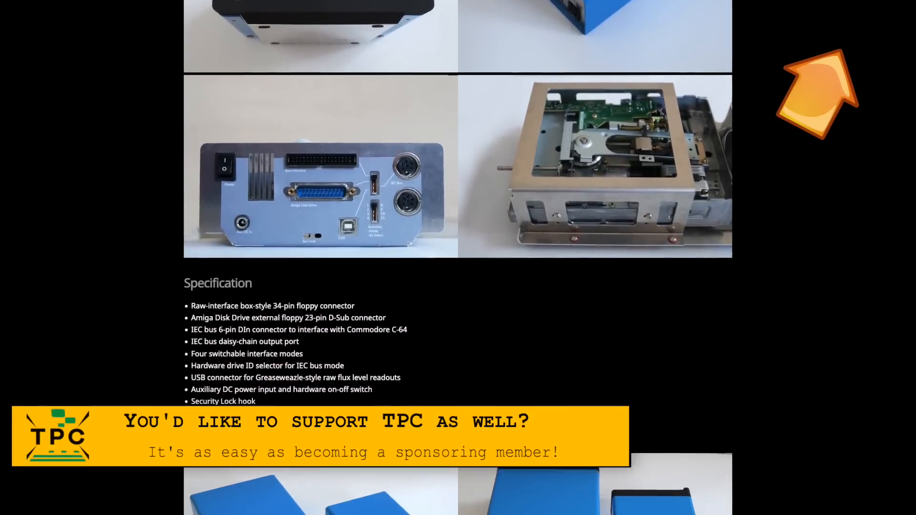
{"action": "scroll", "scroll_direction": "down", "scroll_amount": 3}
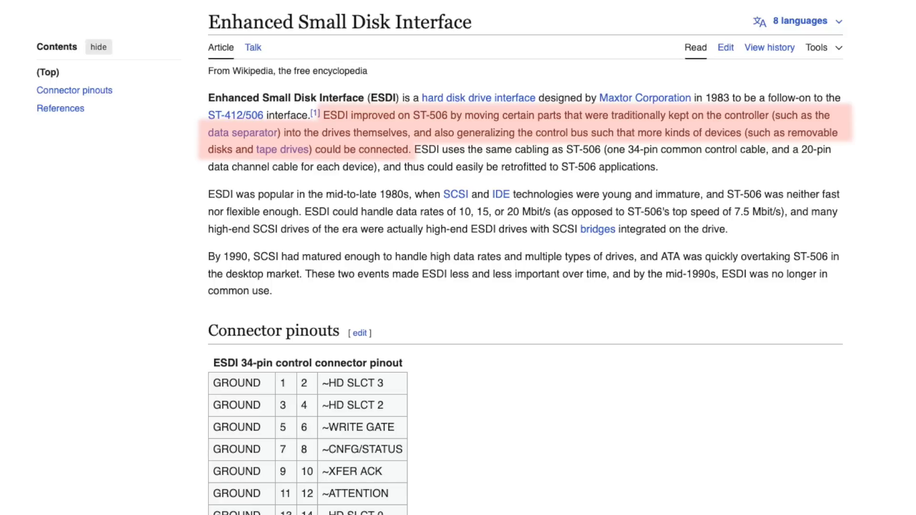
{"action": "left_click_drag", "start_coordinate": [302, 212], "coordinate": [797, 211]}
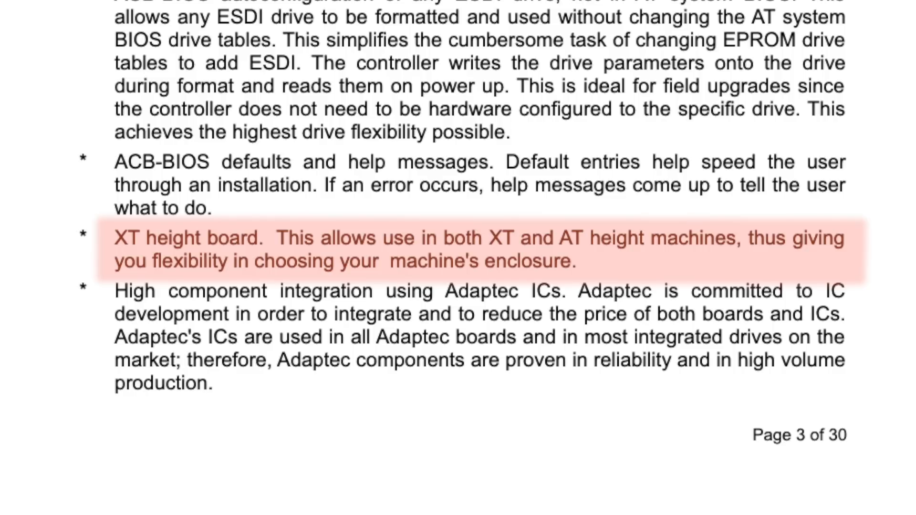
{"action": "scroll", "scroll_direction": "down", "scroll_amount": 3}
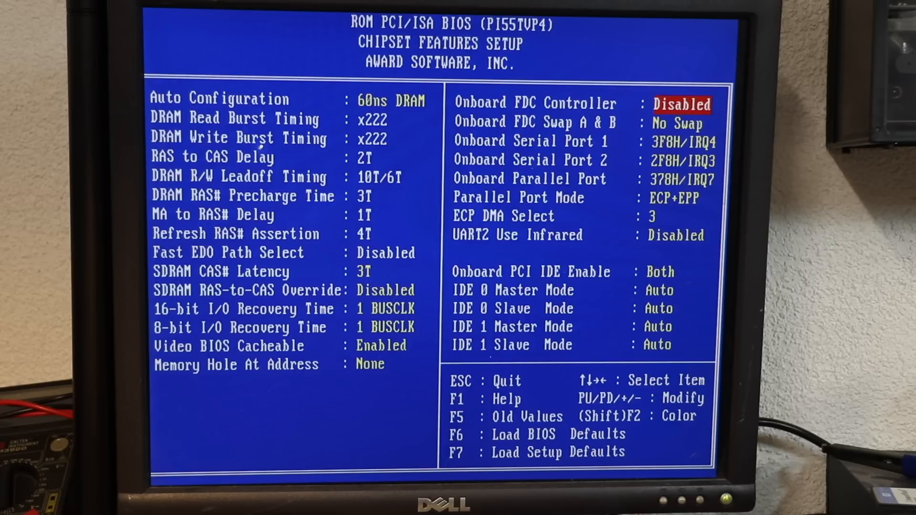
{"action": "key", "text": "Escape"}
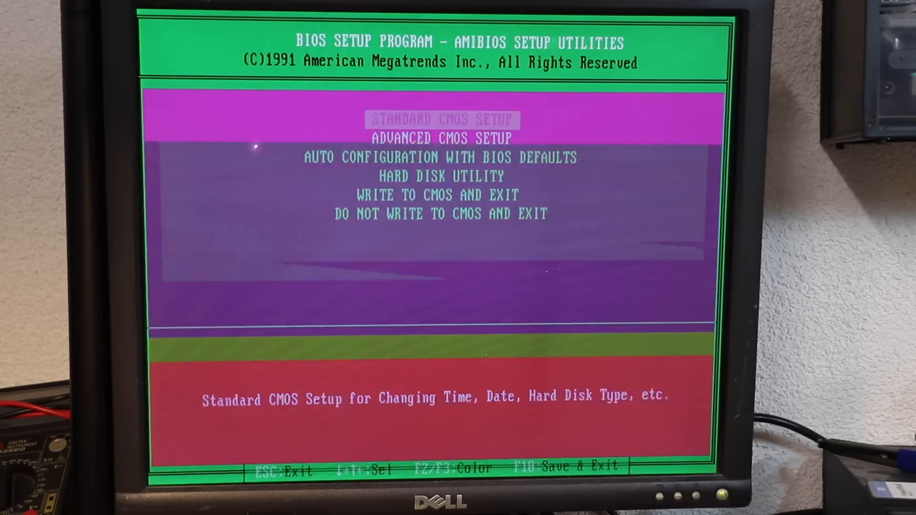
{"action": "key", "text": "enter"}
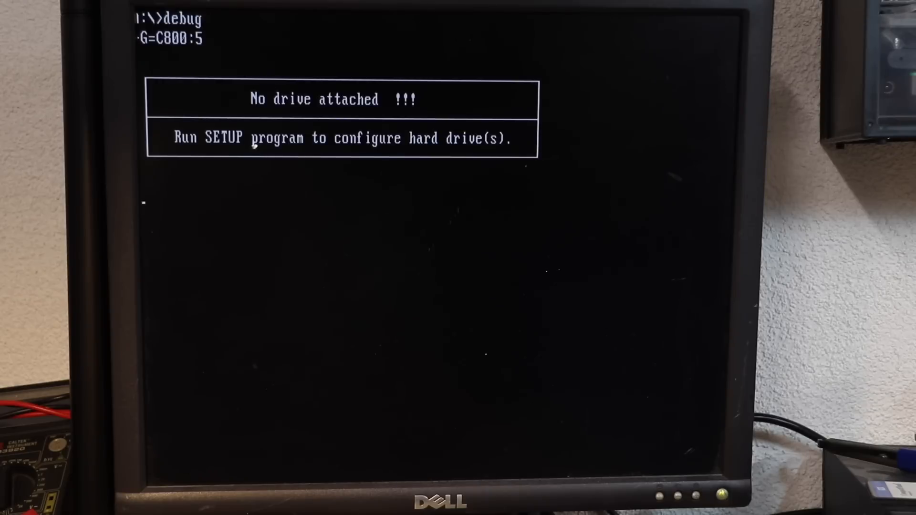
{"action": "key", "text": "Enter"}
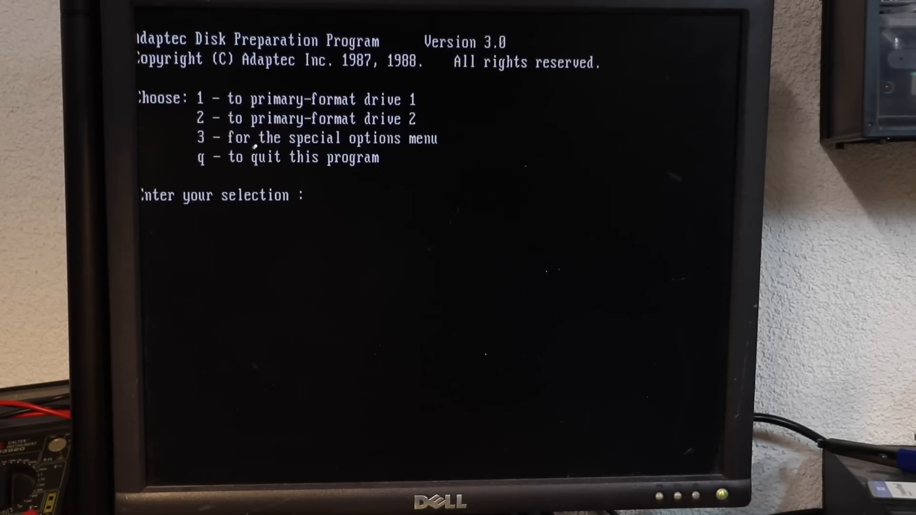
Primary-format drive 1 and confirm 1222 cylinders, 15 heads, 36 sectors with y
{"action": "type", "text": "1"}
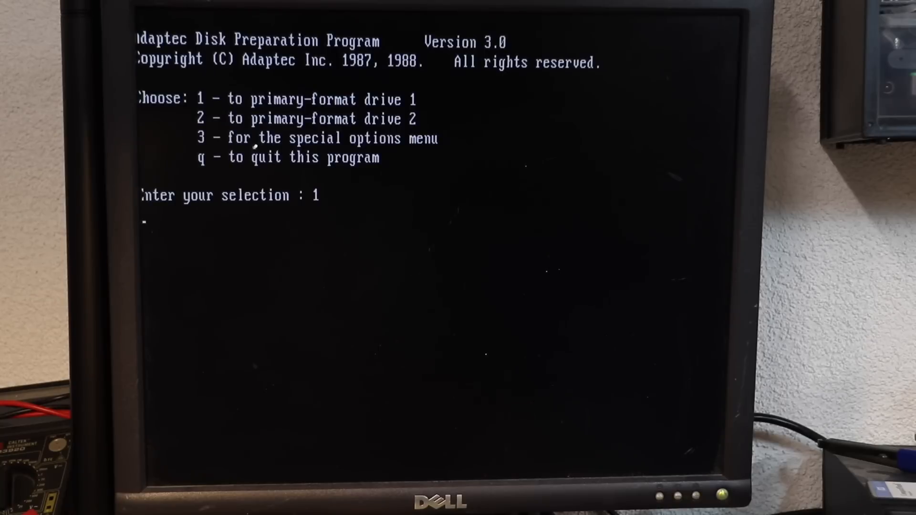
{"action": "key", "text": "enter"}
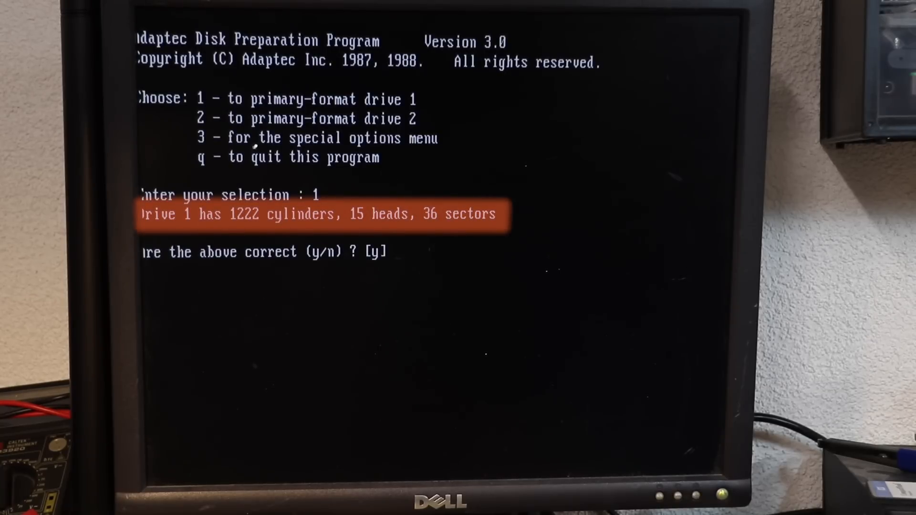
{"action": "type", "text": "y"}
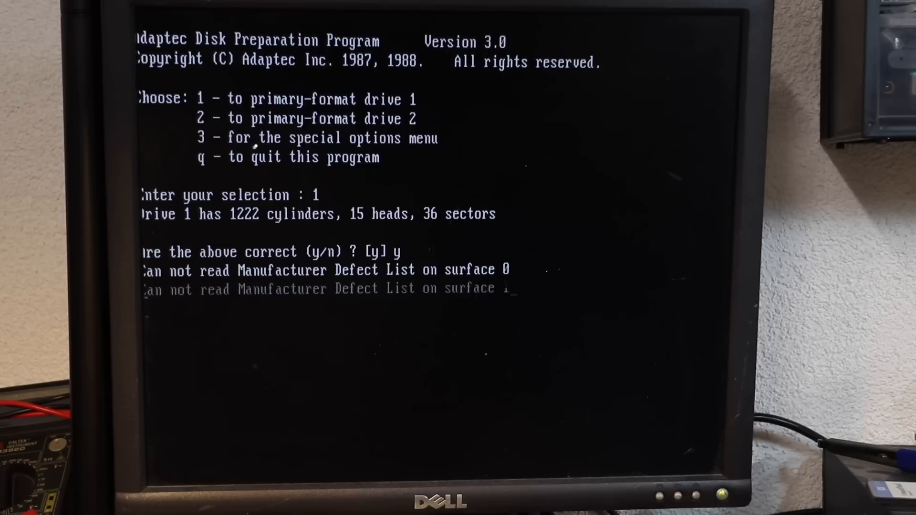